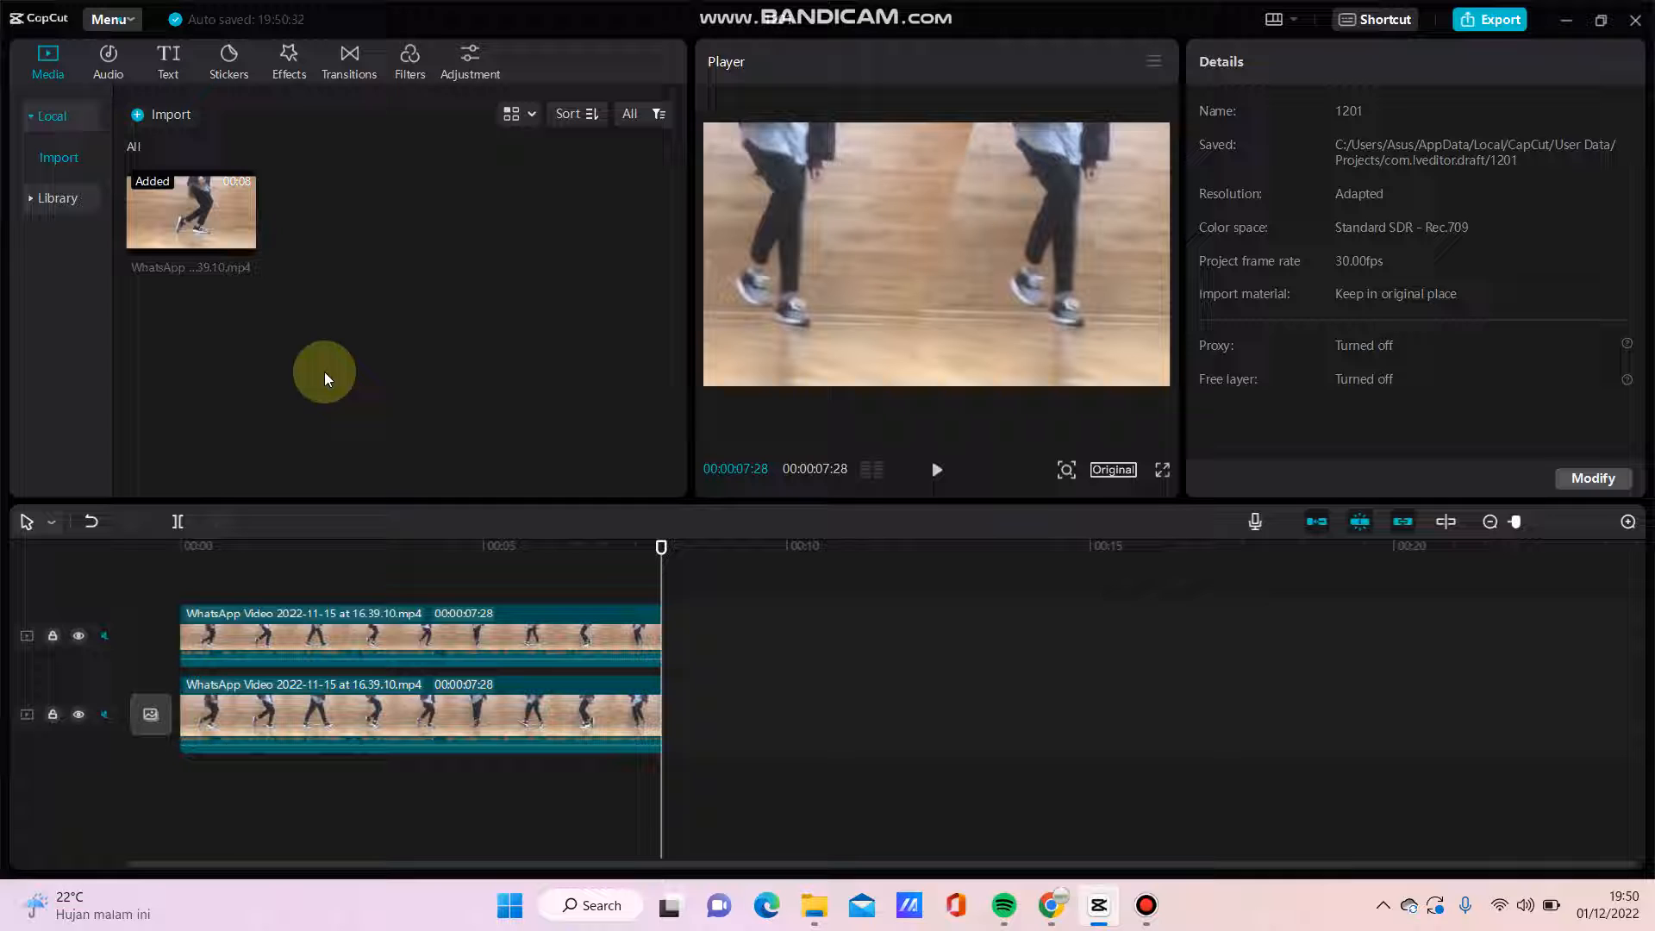
- Browse the Trending collection of animated text templates in the Text panel
left_click(167, 61)
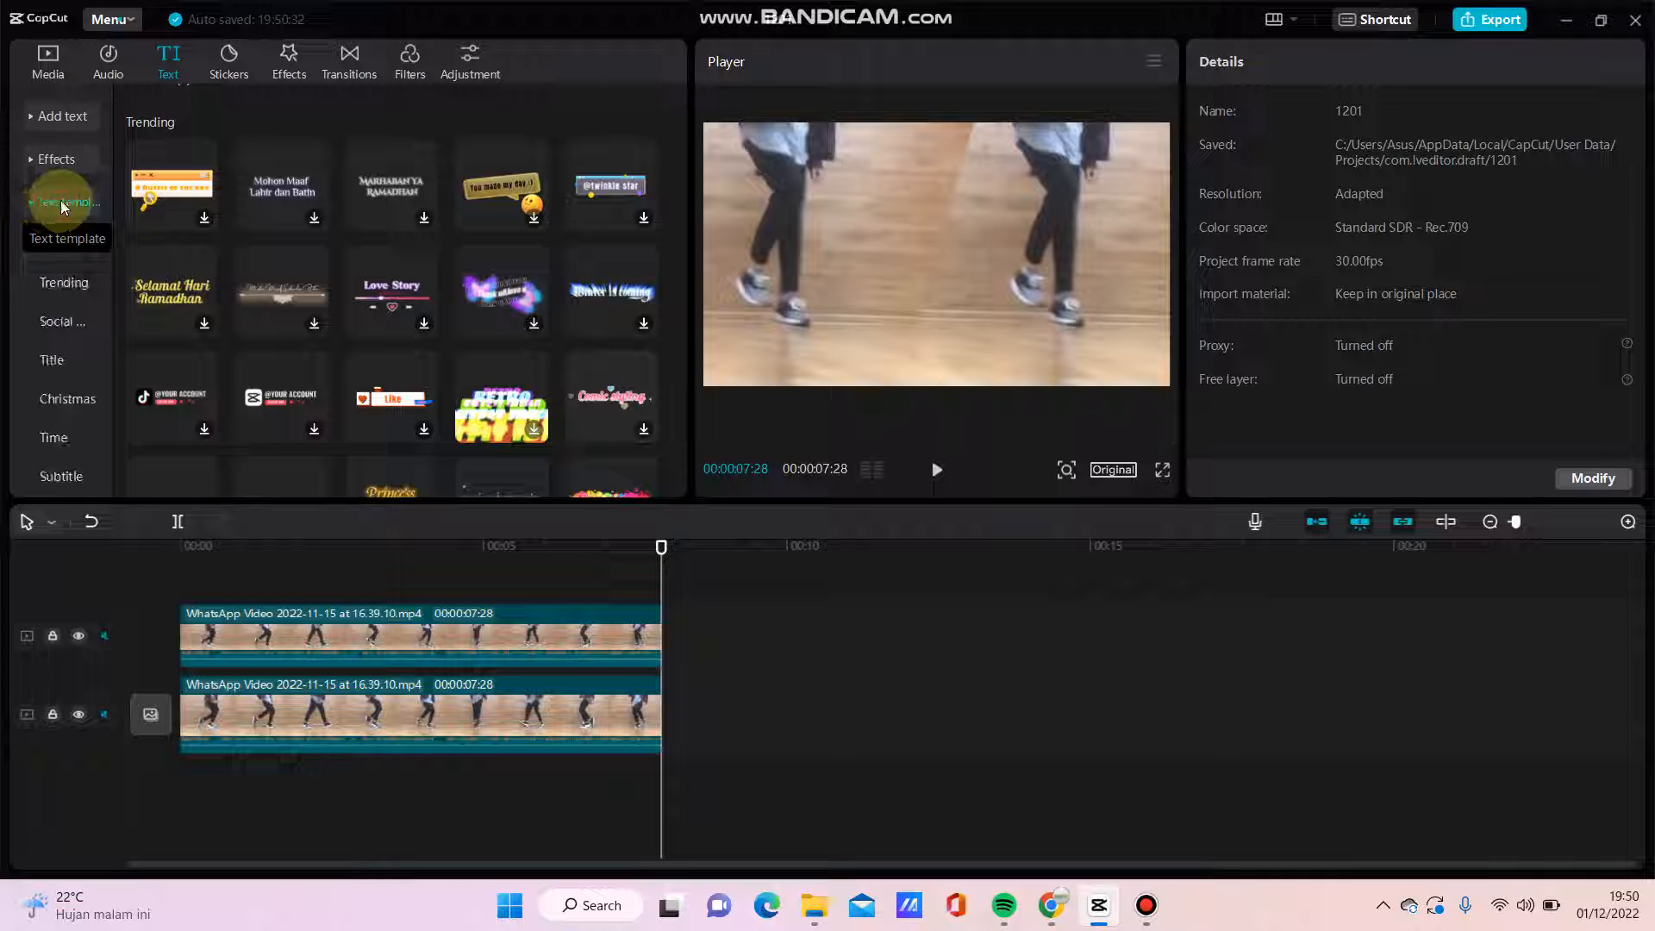
left_click(67, 202)
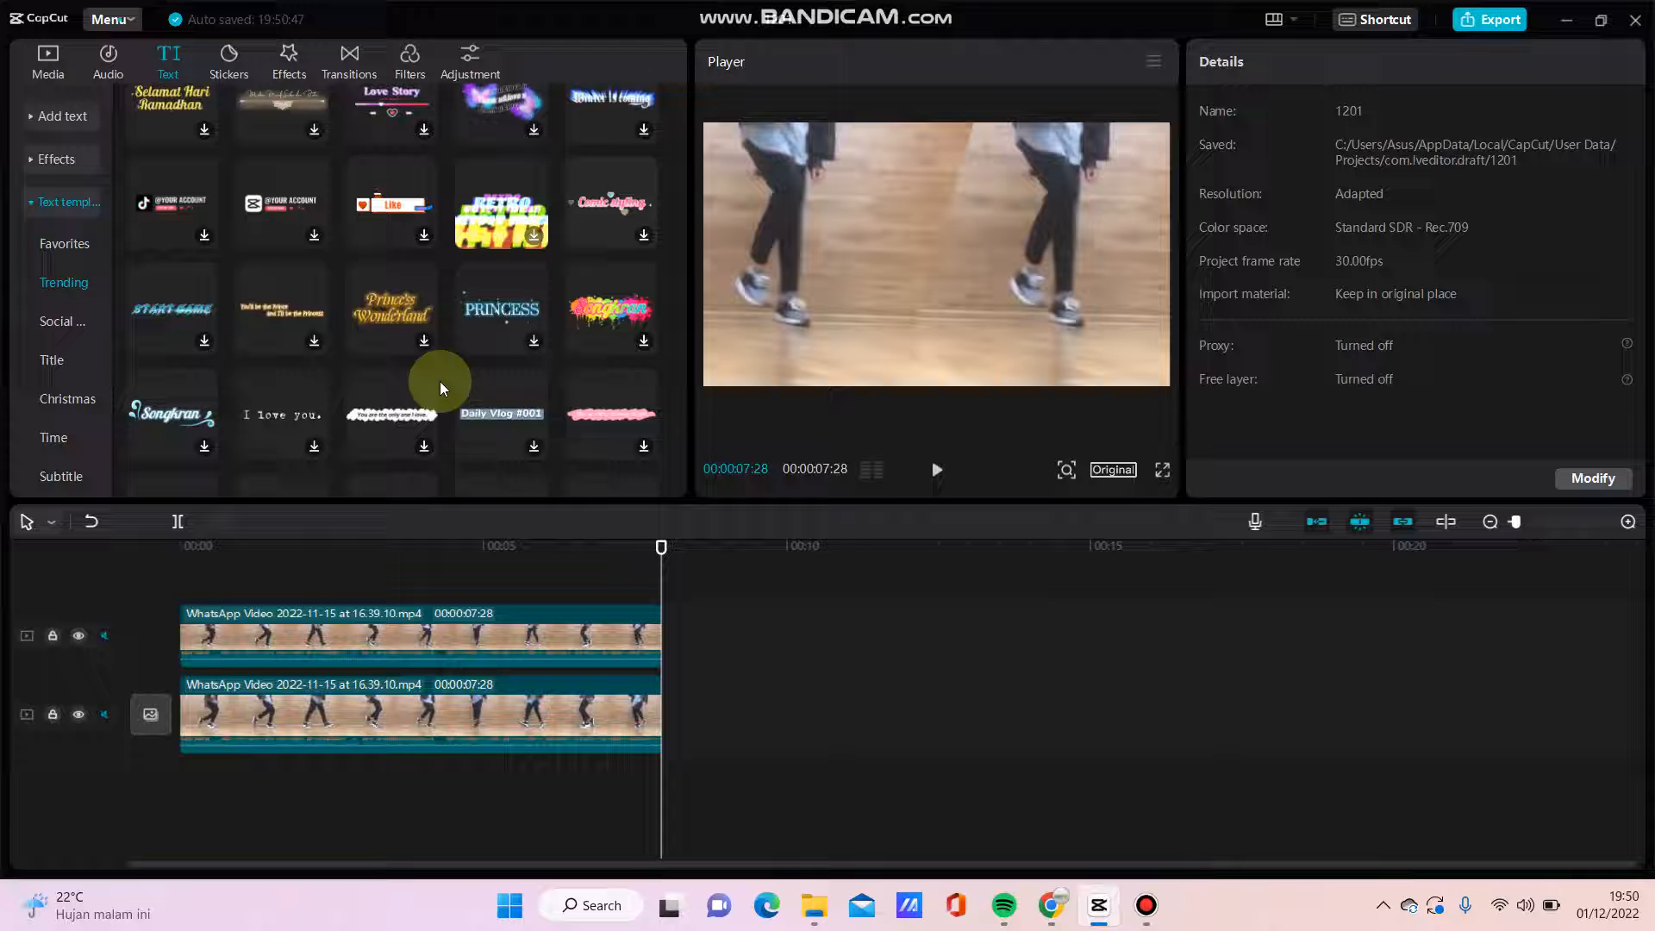
- Add the flaming hiphop template on its own track and stretch it to the clip's full length
scroll("down", 3)
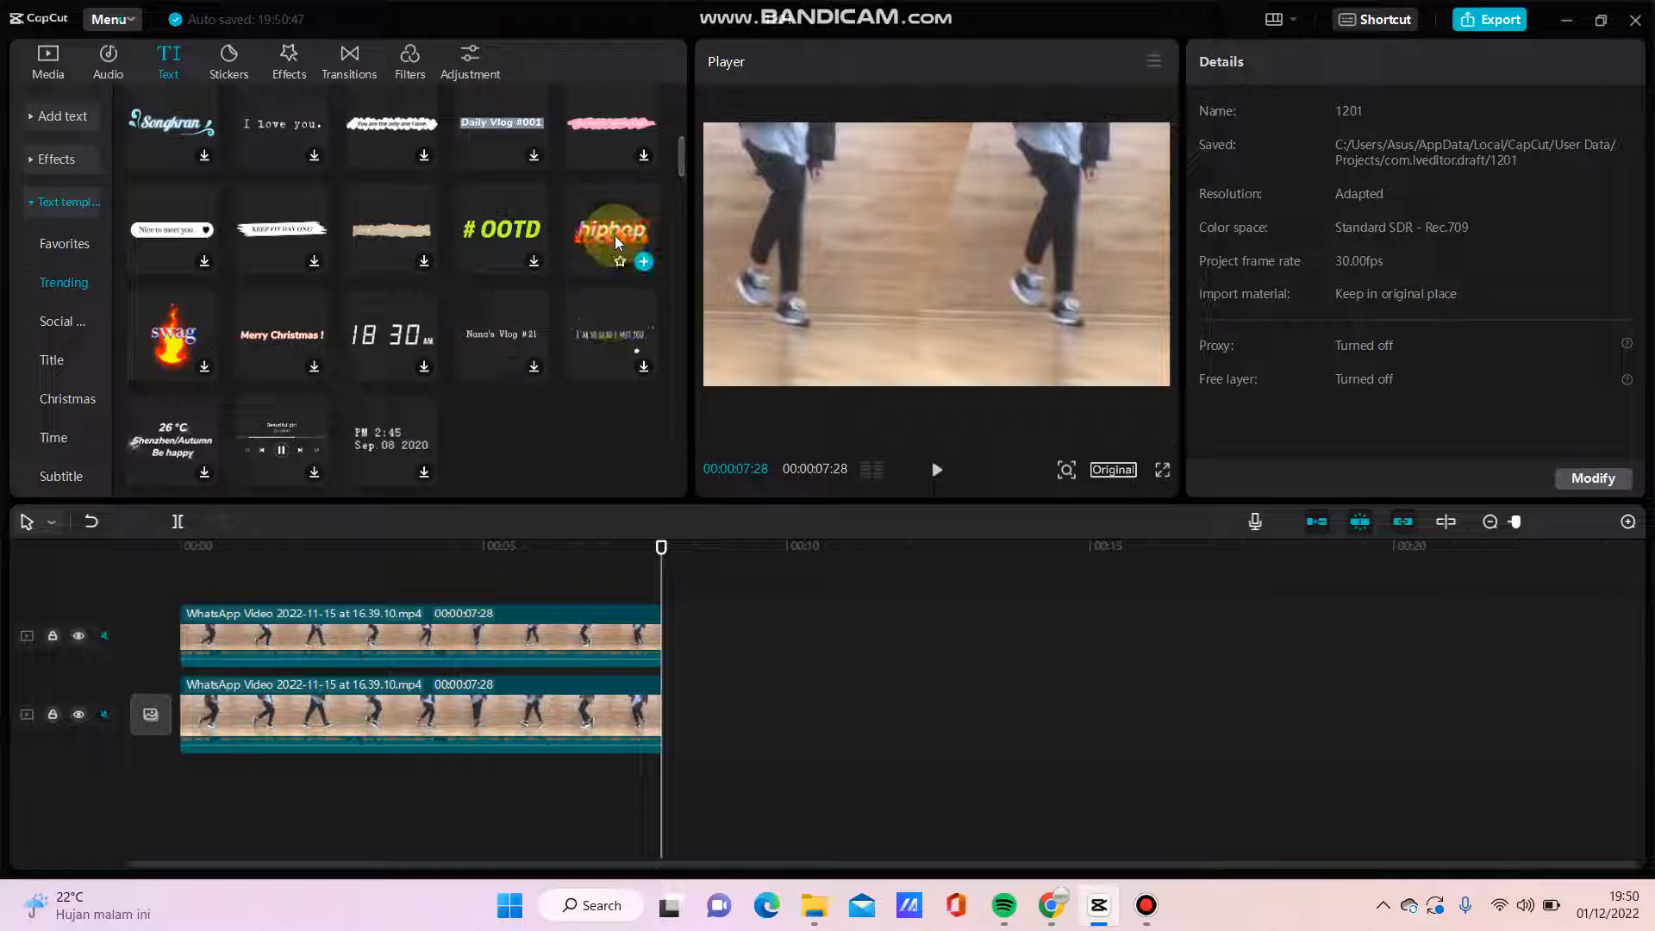
left_click(611, 230)
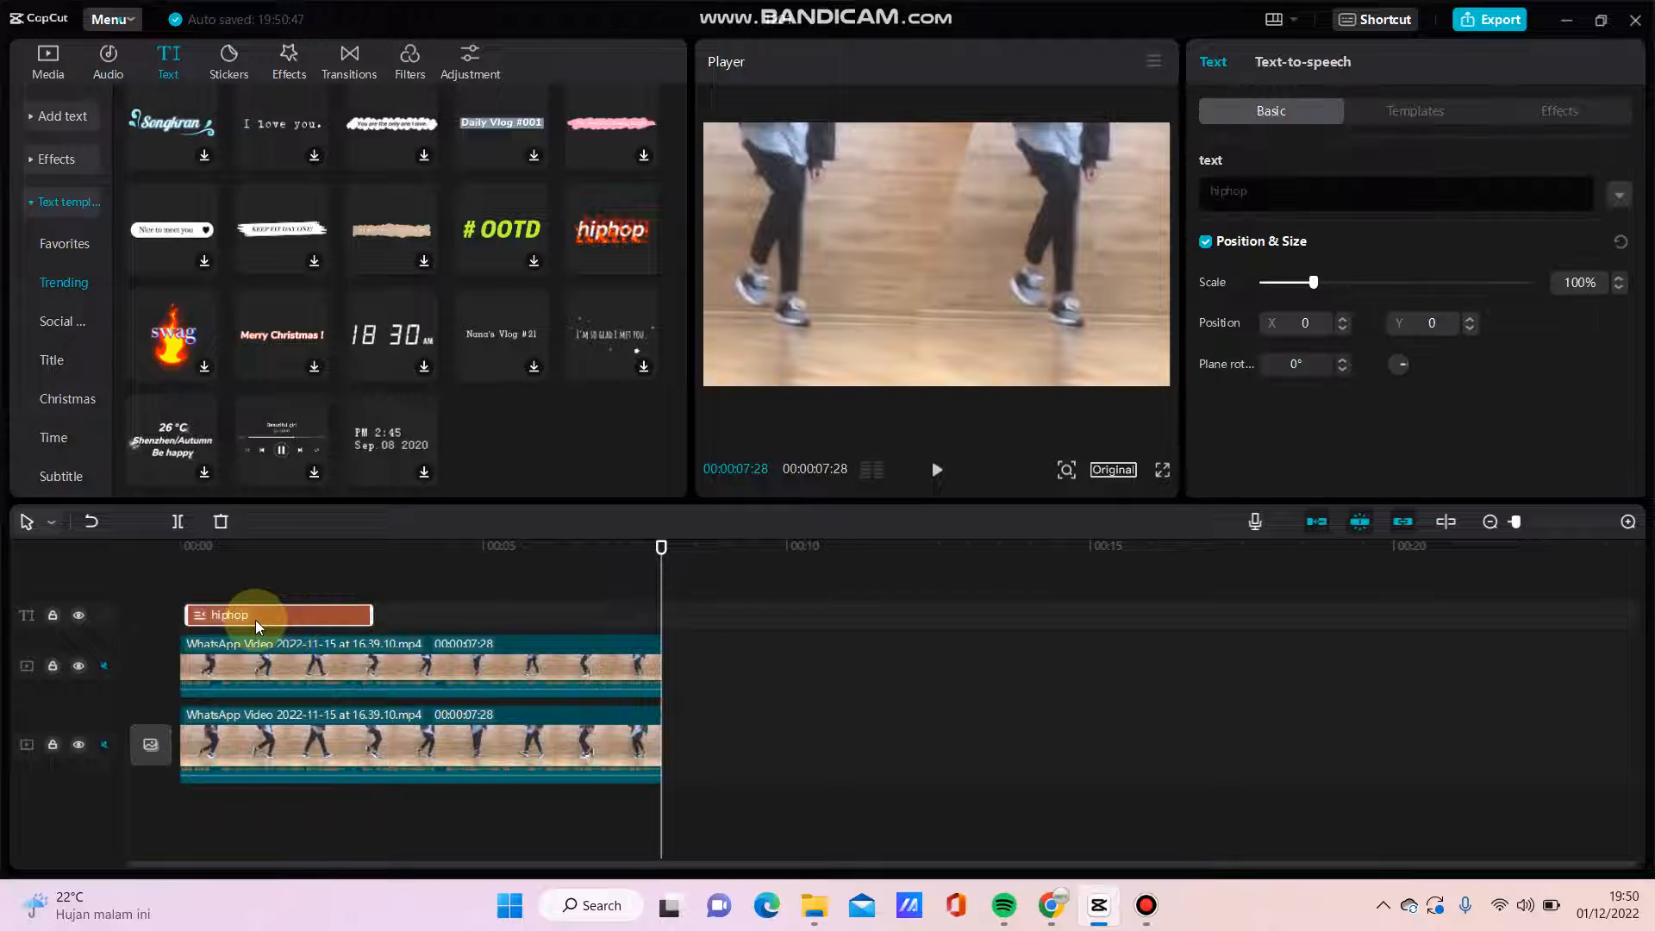
left_click_drag(369, 615, 650, 615)
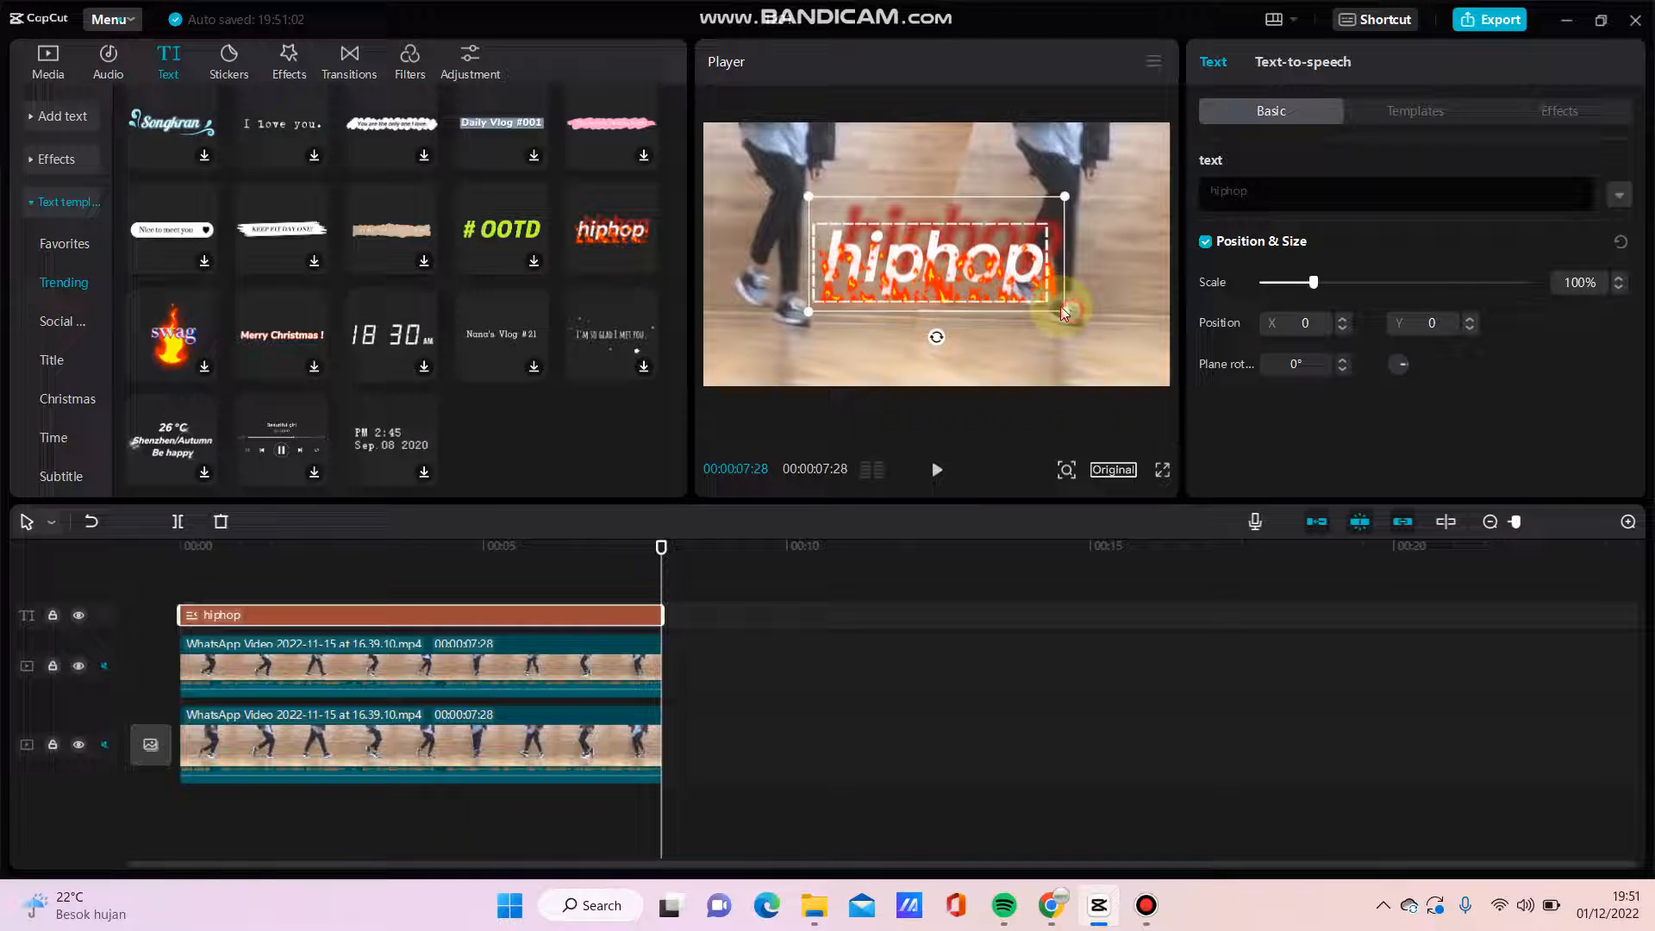
- Retitle the flaming text to 'Shuffle' and enlarge it over the dancer's feet
left_click_drag(1063, 314, 1084, 322)
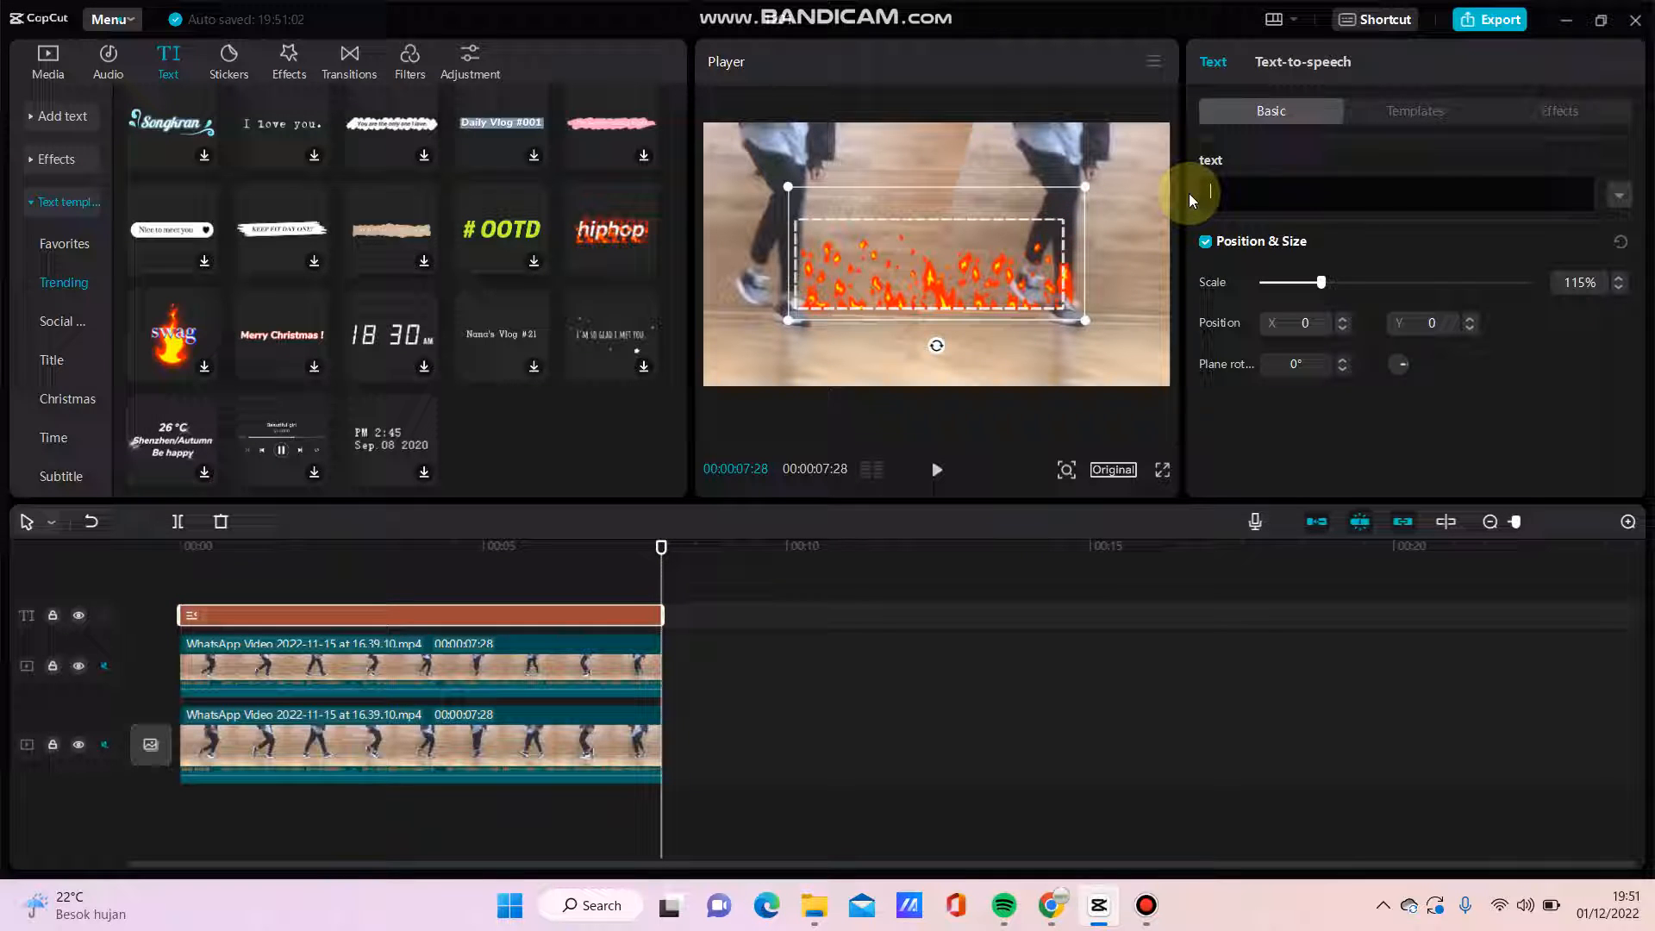
type("Shuffle")
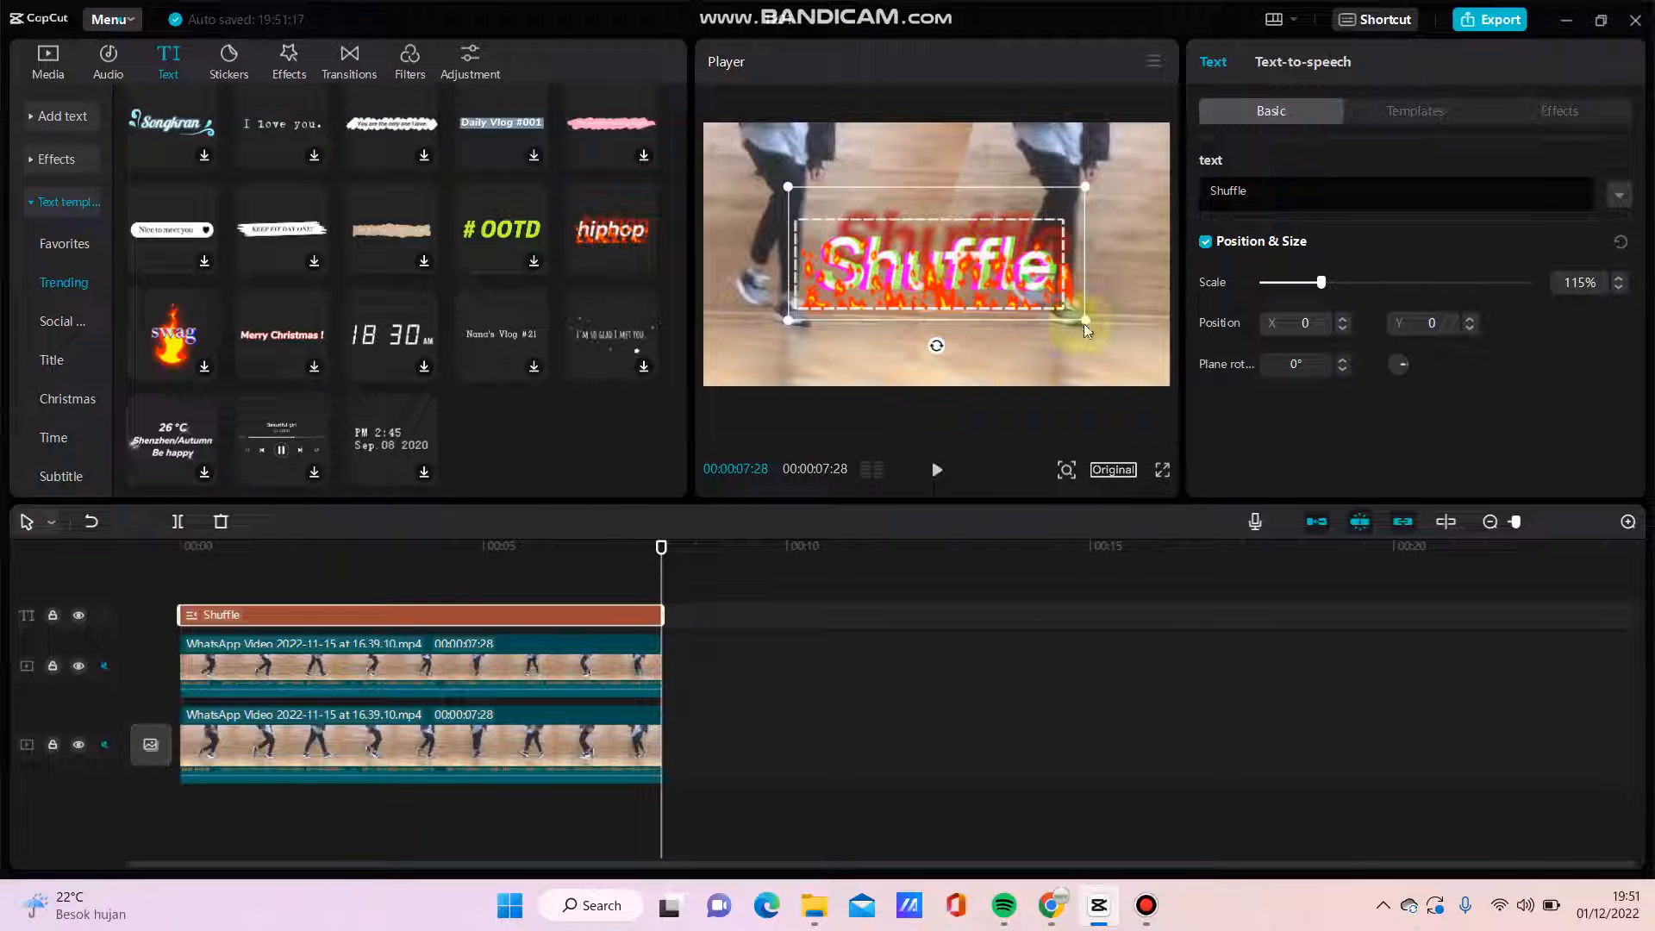
left_click_drag(1085, 322, 1094, 359)
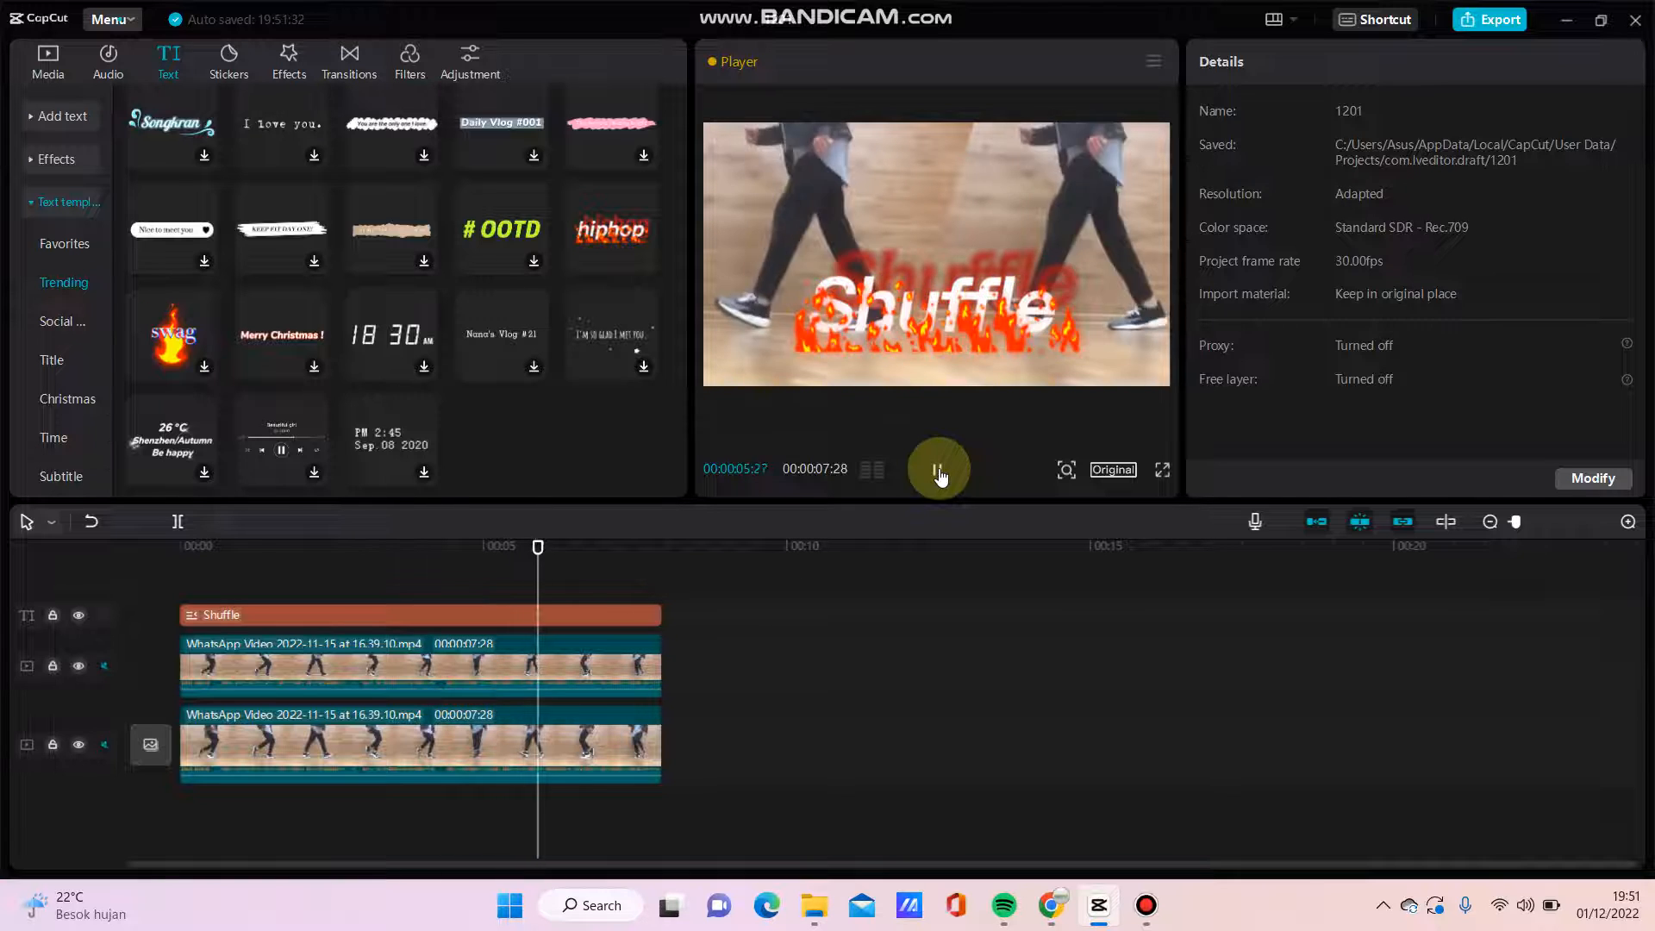
left_click(938, 469)
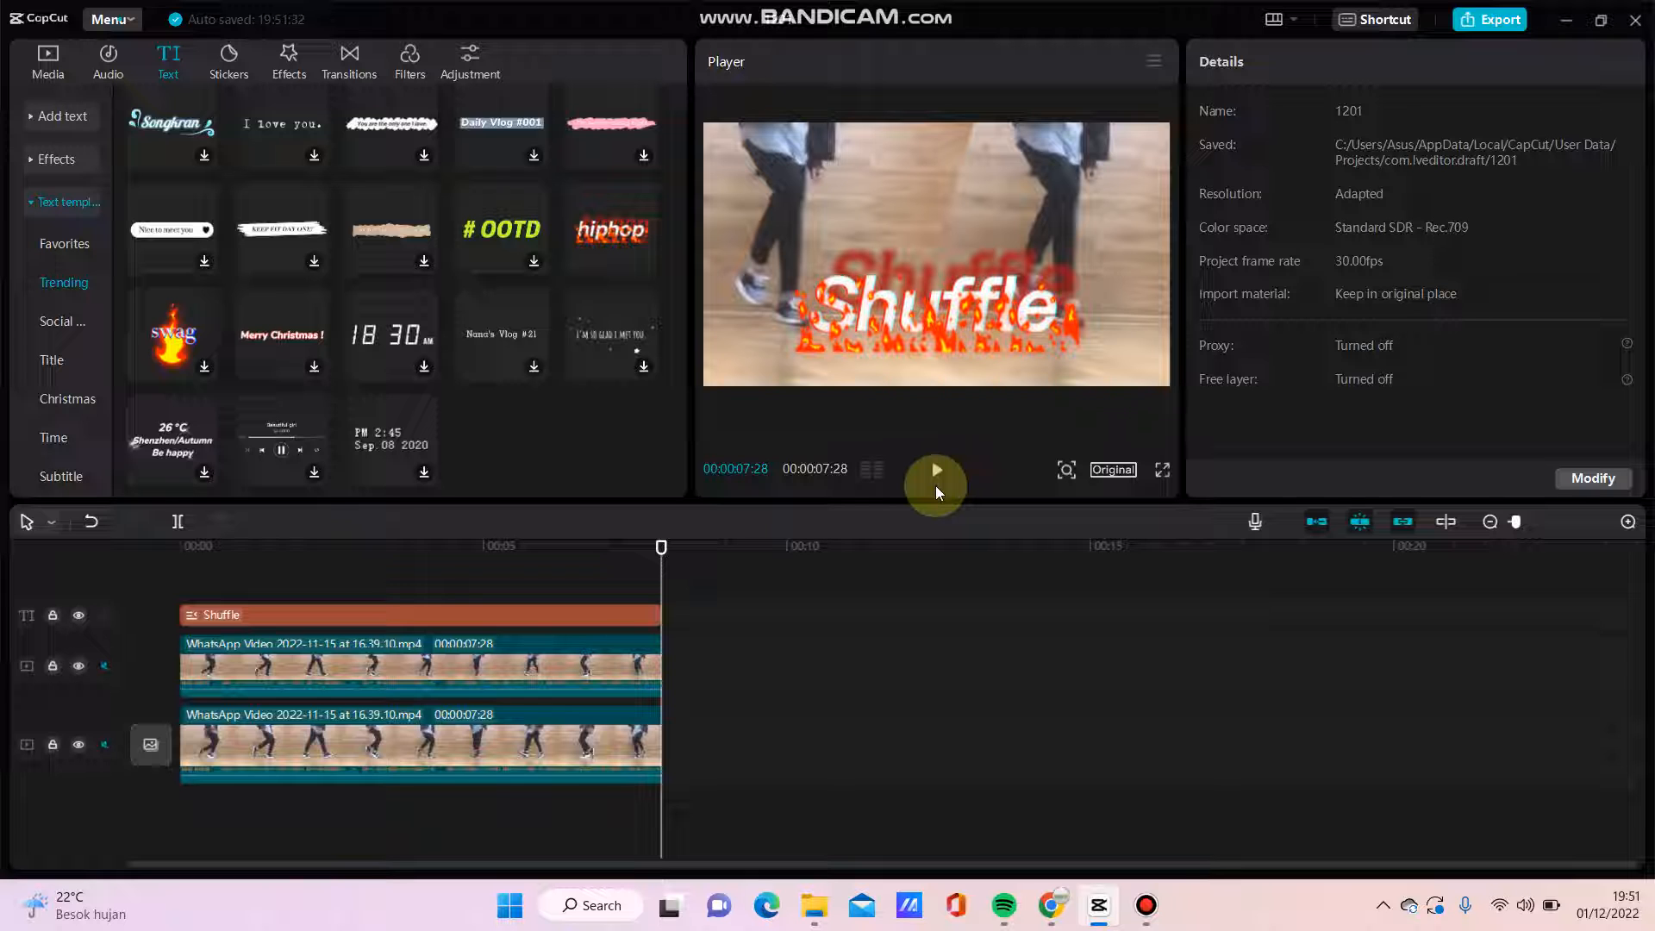
left_click(933, 469)
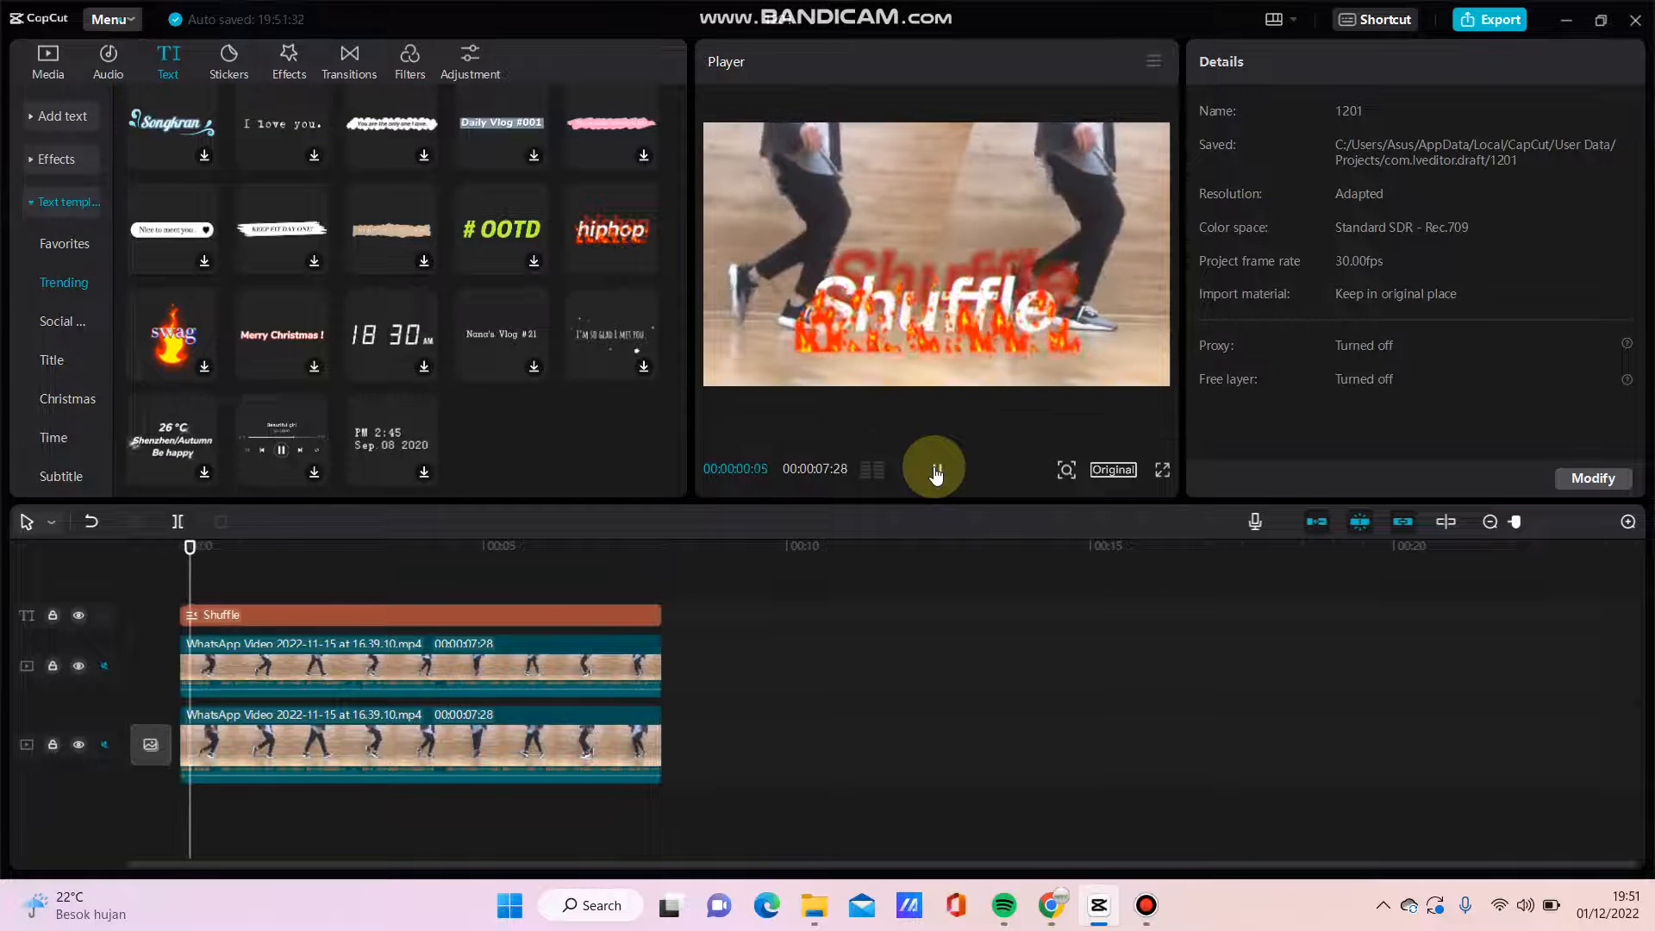
left_click(933, 469)
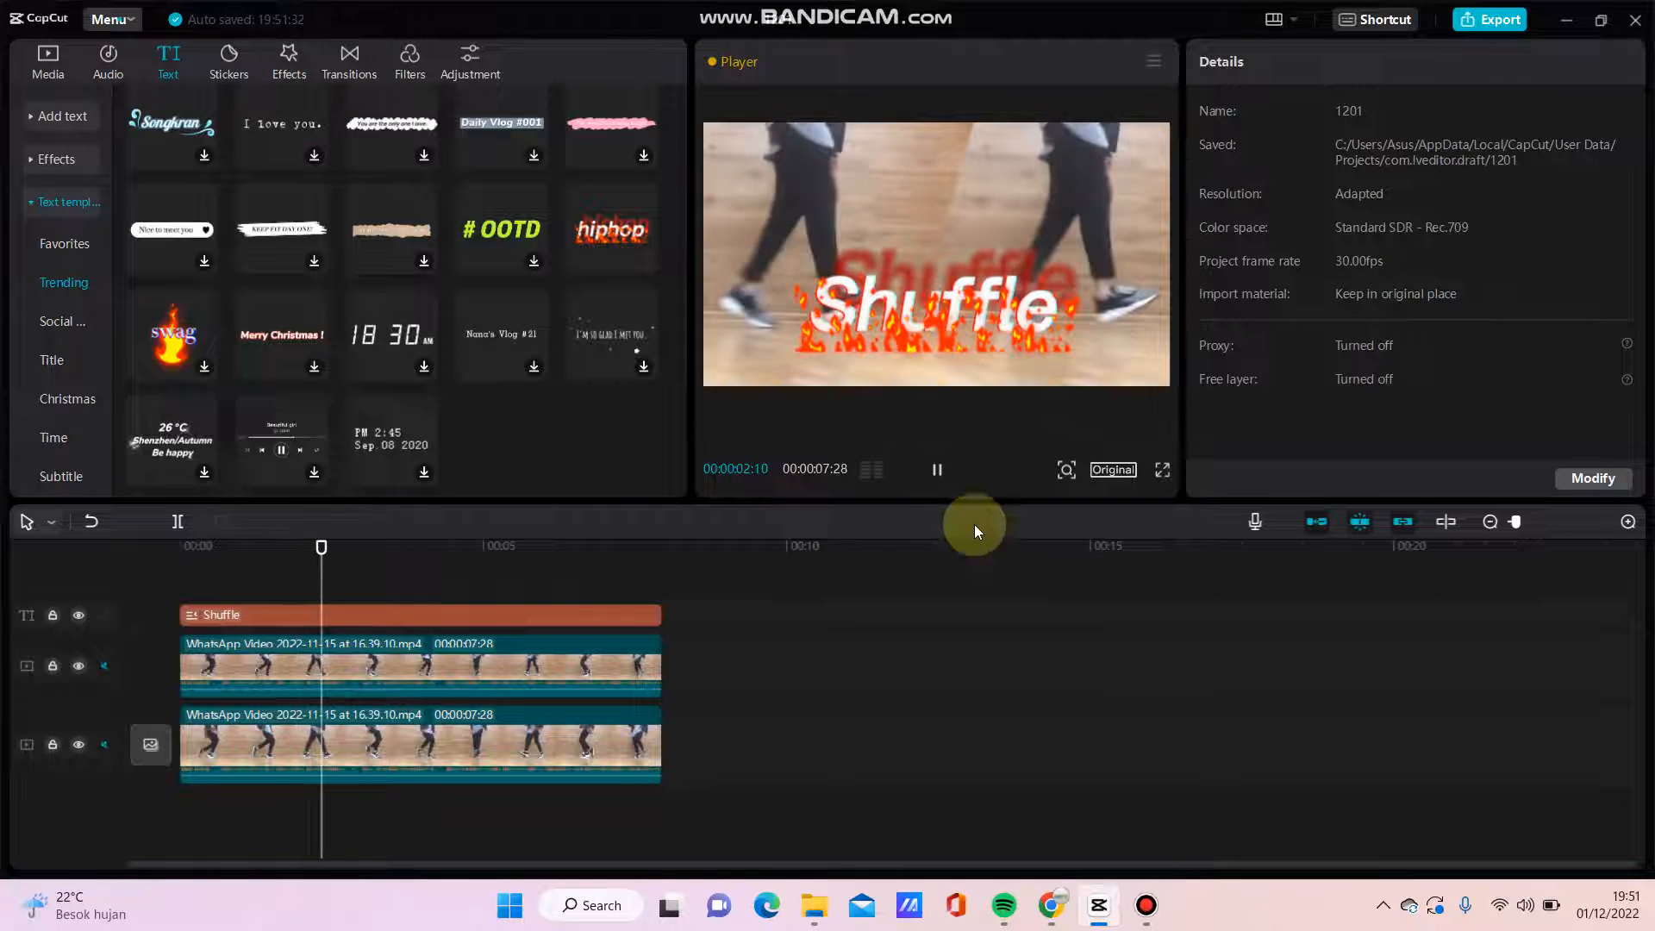